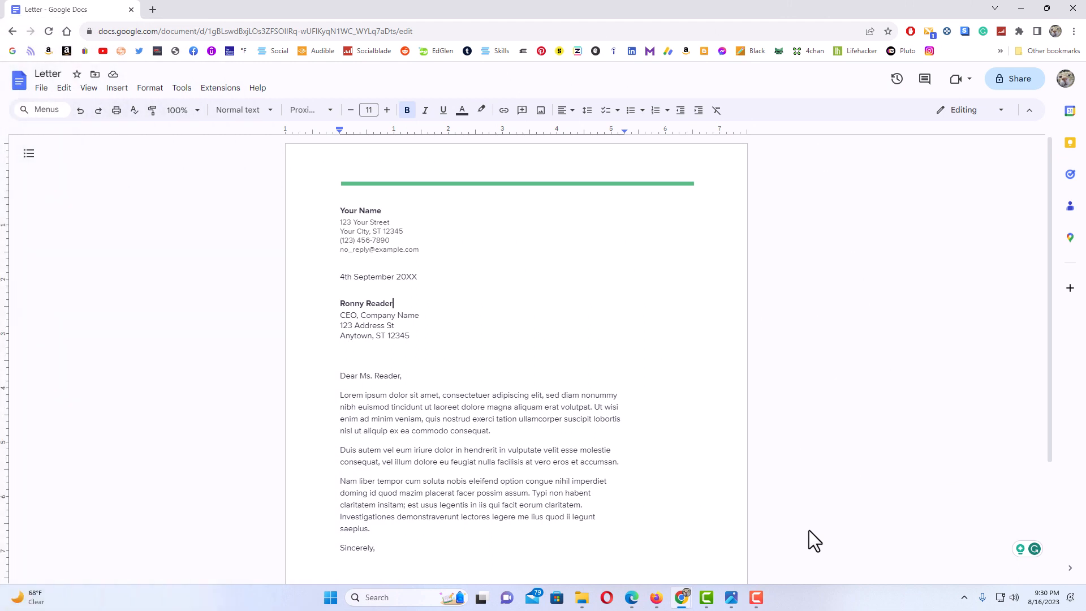
{"action": "mouse_move", "coordinate": [673, 433]}
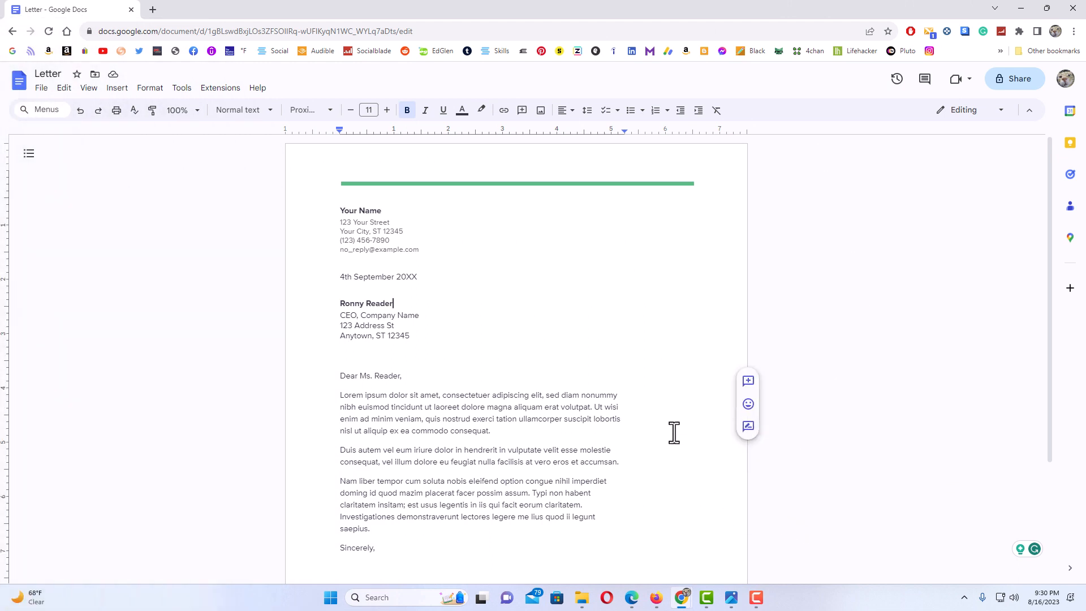
{"action": "mouse_move", "coordinate": [780, 394]}
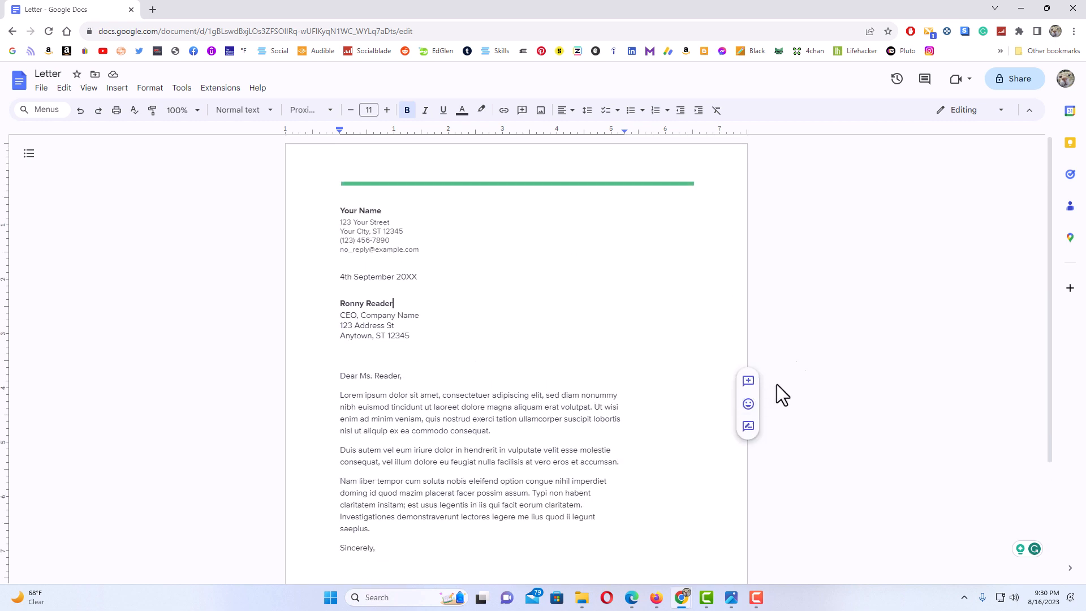
{"action": "mouse_move", "coordinate": [661, 251]}
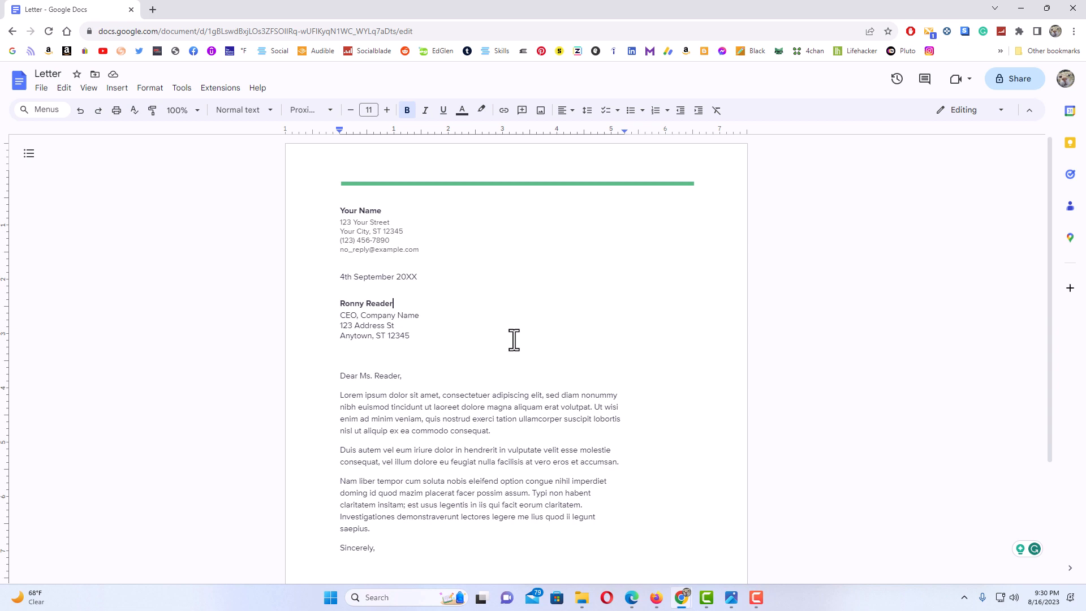
{"action": "mouse_move", "coordinate": [497, 402]}
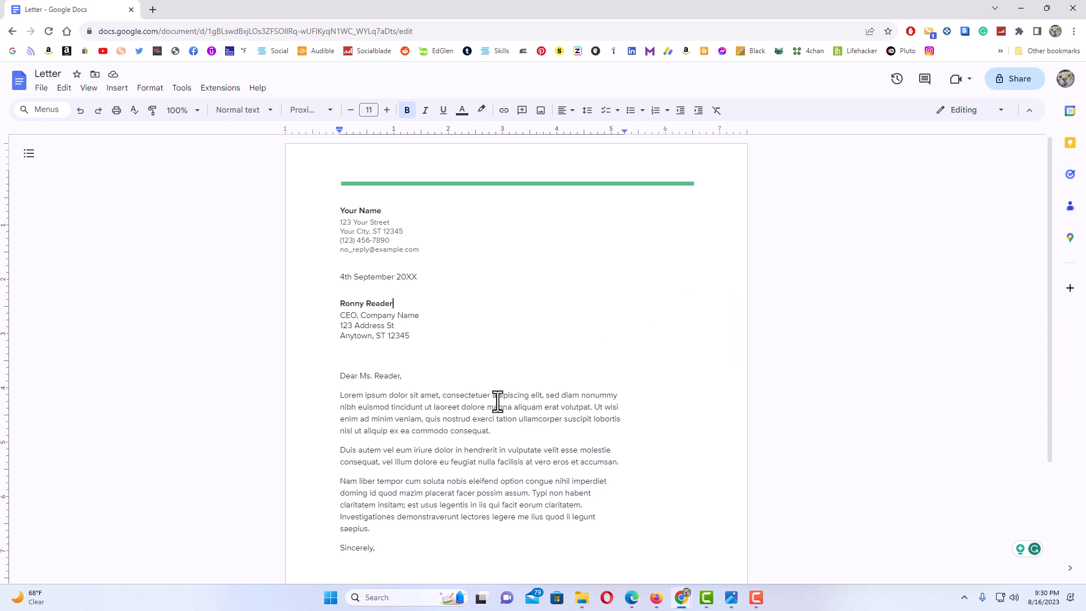
{"action": "mouse_move", "coordinate": [505, 381]}
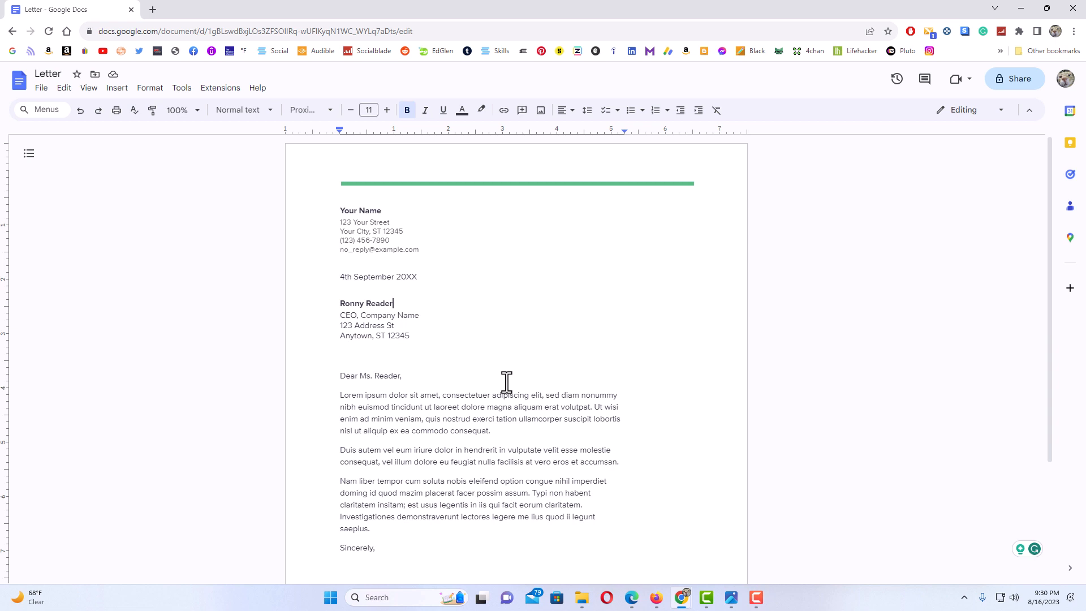
{"action": "mouse_move", "coordinate": [576, 547]}
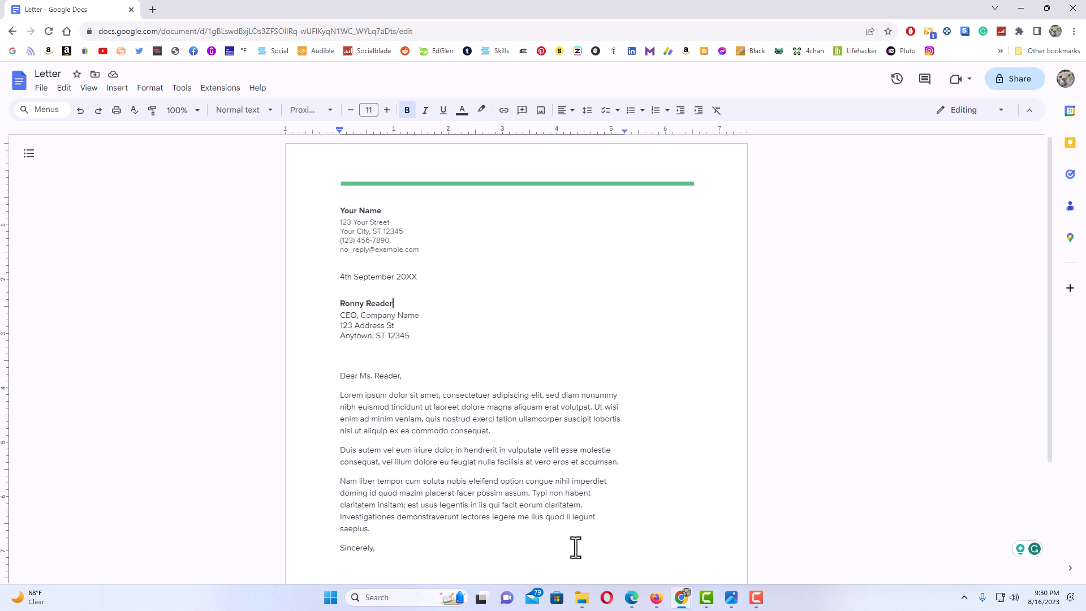
- Open File Explorer's Backup Pics folder over the letter to get circle.png
{"action": "left_click", "coordinate": [581, 598]}
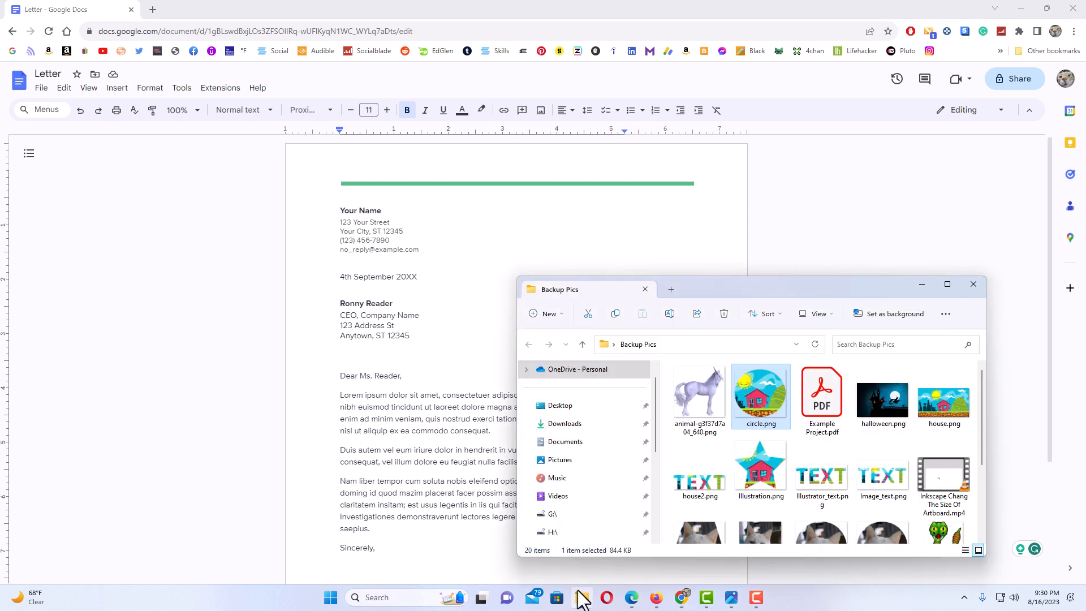
{"action": "mouse_move", "coordinate": [821, 474]}
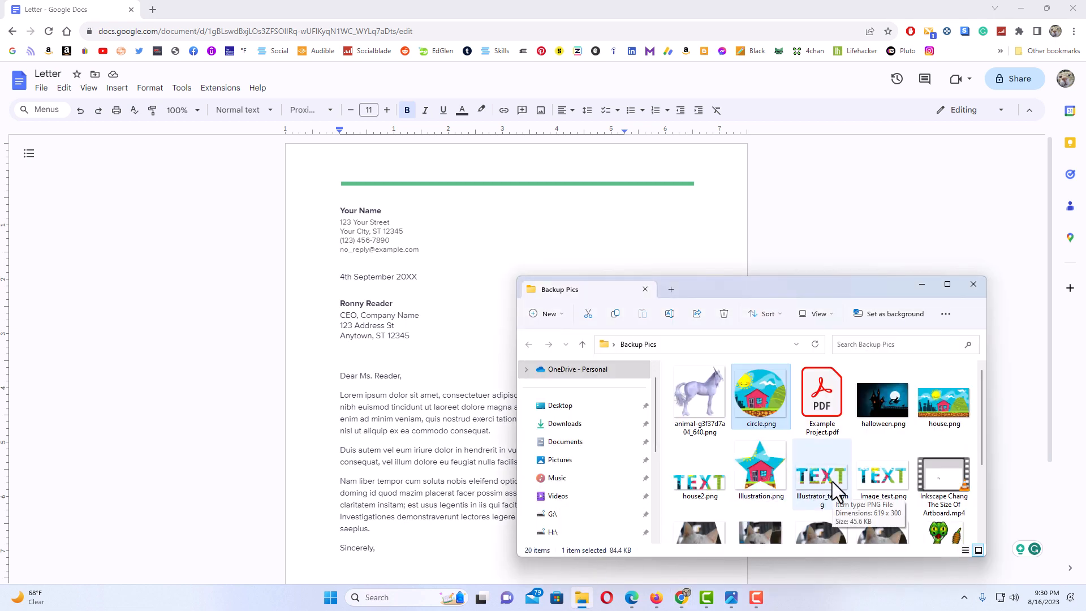
{"action": "mouse_move", "coordinate": [759, 398]}
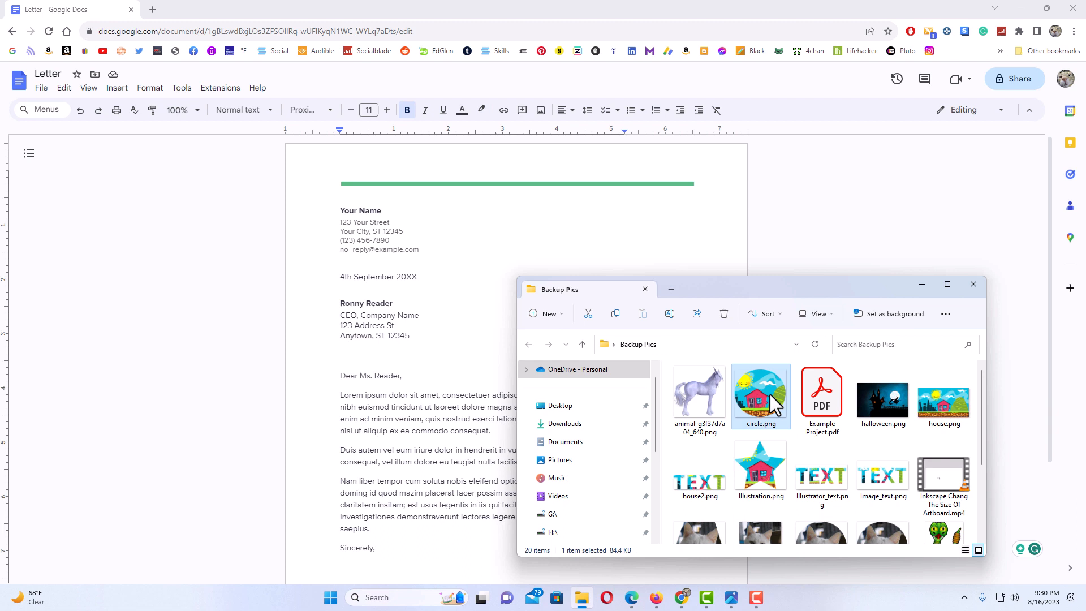
{"action": "mouse_move", "coordinate": [760, 395]}
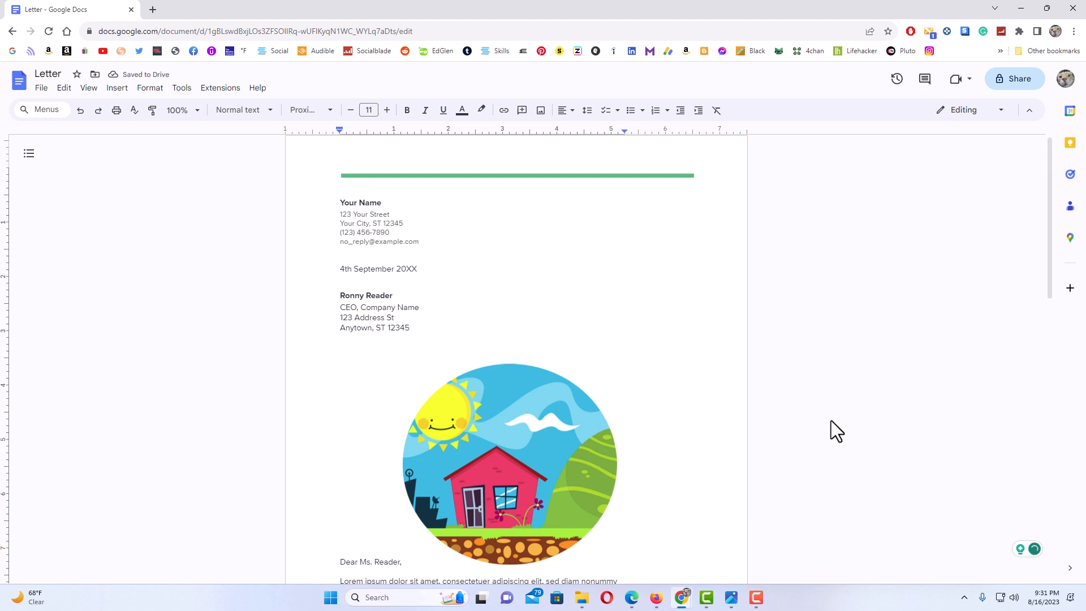
{"action": "scroll", "scroll_direction": "down", "scroll_amount": 3}
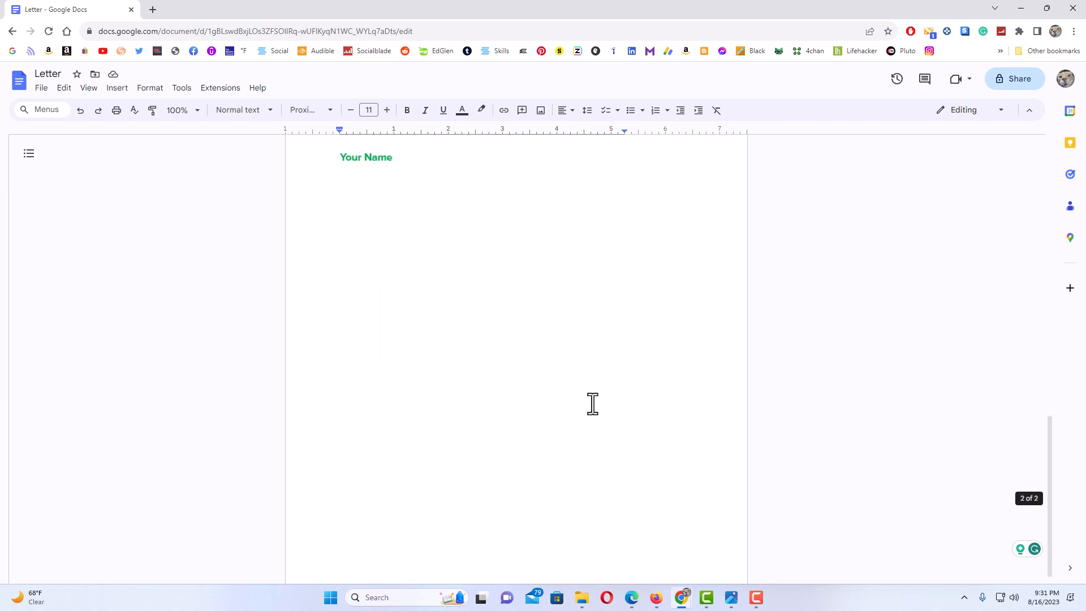
{"action": "scroll", "scroll_direction": "up", "scroll_amount": 3}
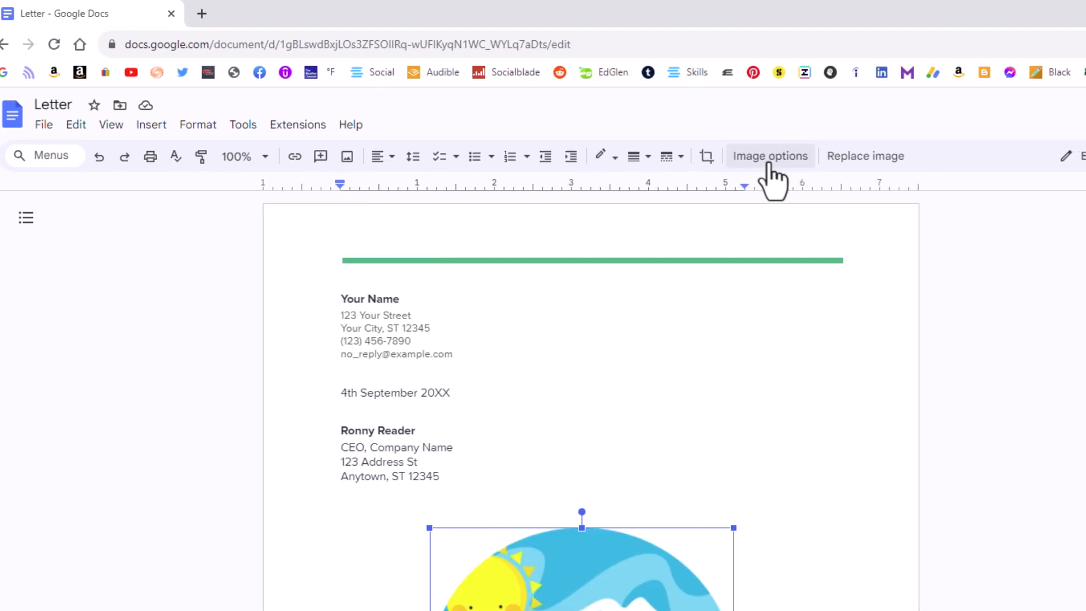
- Show the Text Wrapping styles in the house picture's image options panel
{"action": "left_click", "coordinate": [769, 156]}
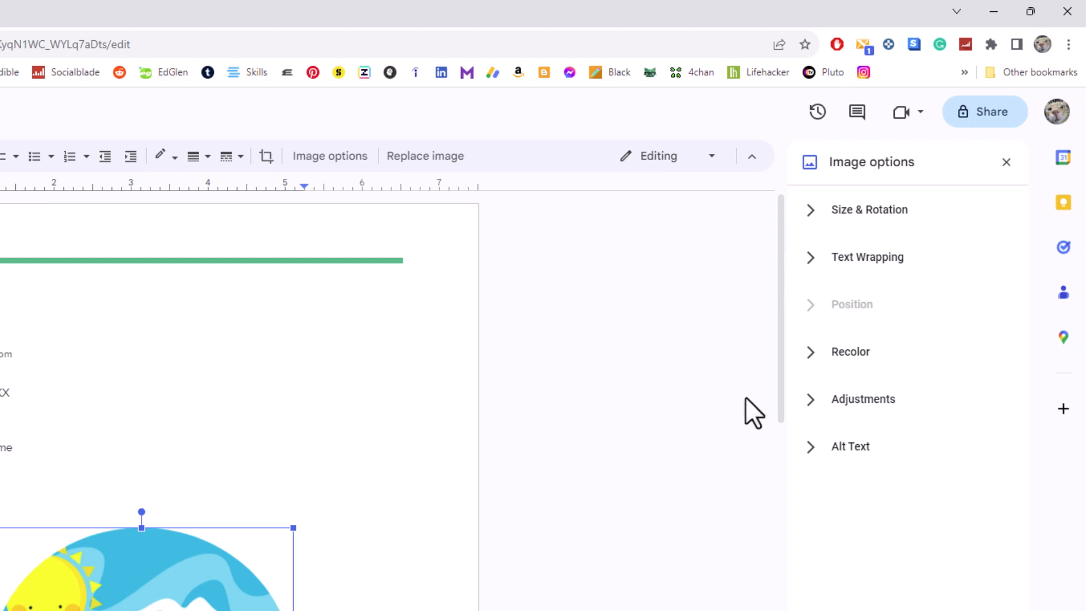
{"action": "mouse_move", "coordinate": [768, 287]}
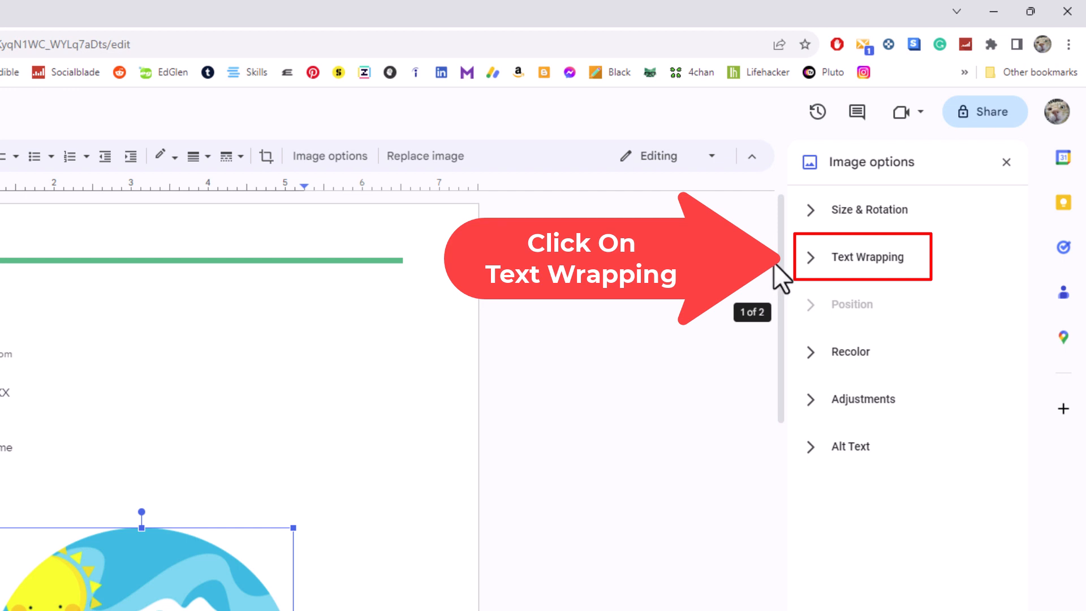
{"action": "left_click", "coordinate": [866, 257]}
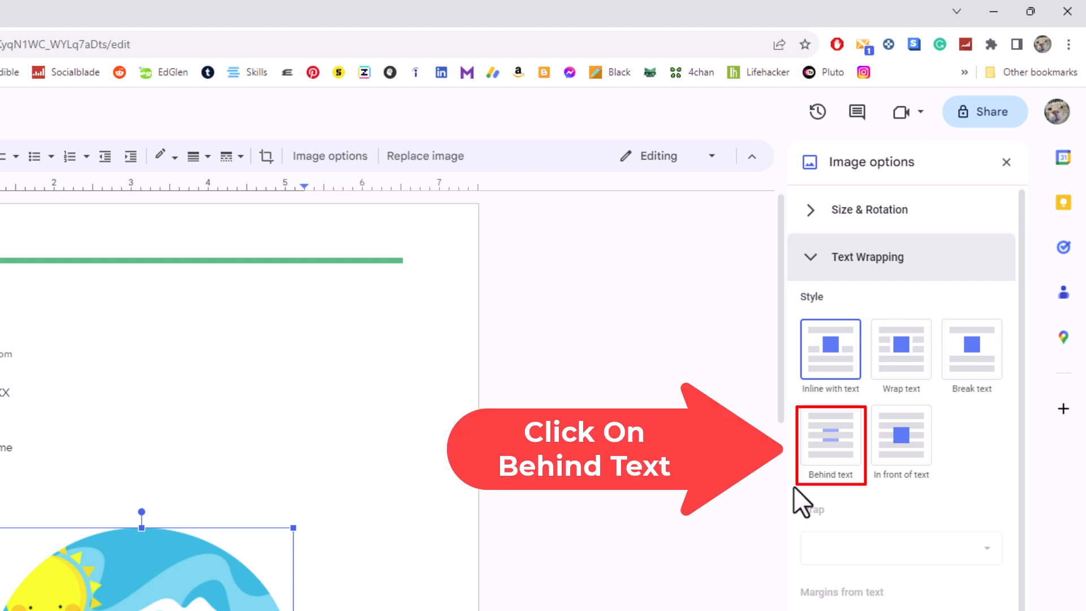
- Set the house picture to Behind text beside the address block, then deselect it
{"action": "left_click", "coordinate": [830, 434]}
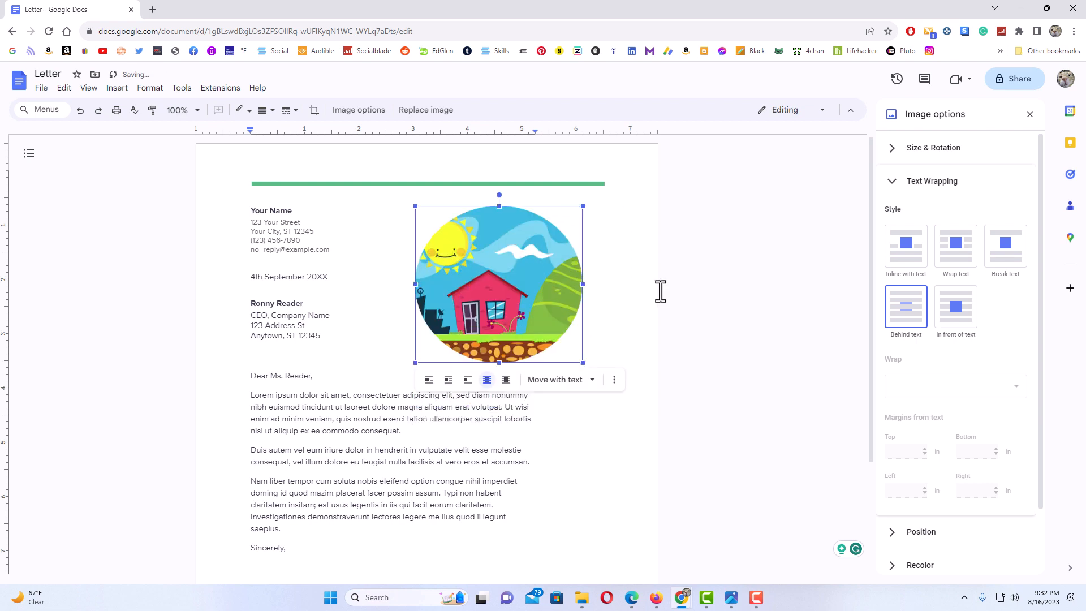
{"action": "mouse_move", "coordinate": [675, 305]}
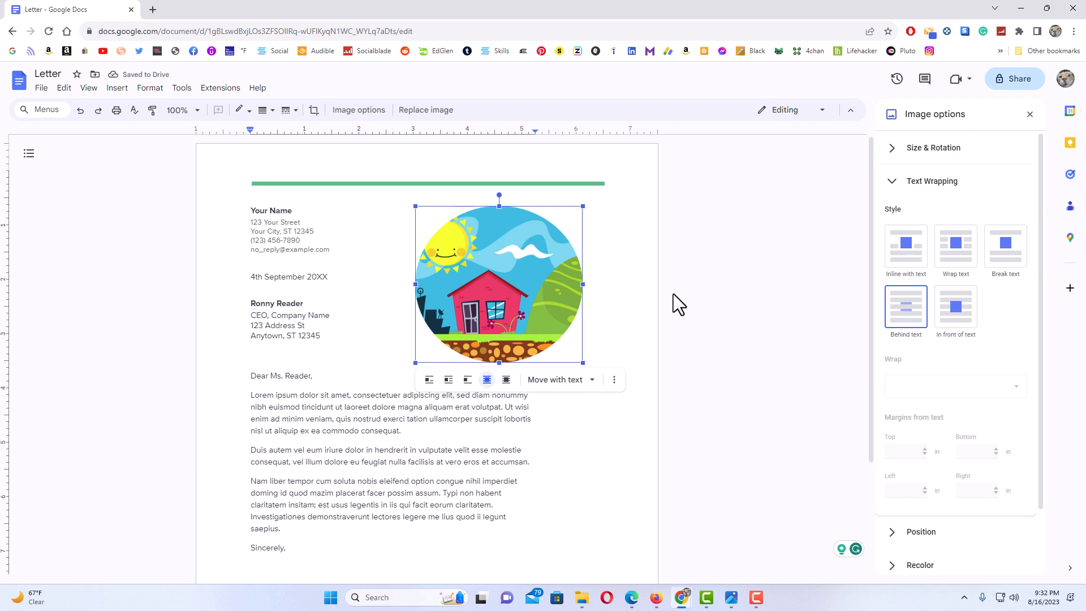
{"action": "left_click", "coordinate": [305, 303]}
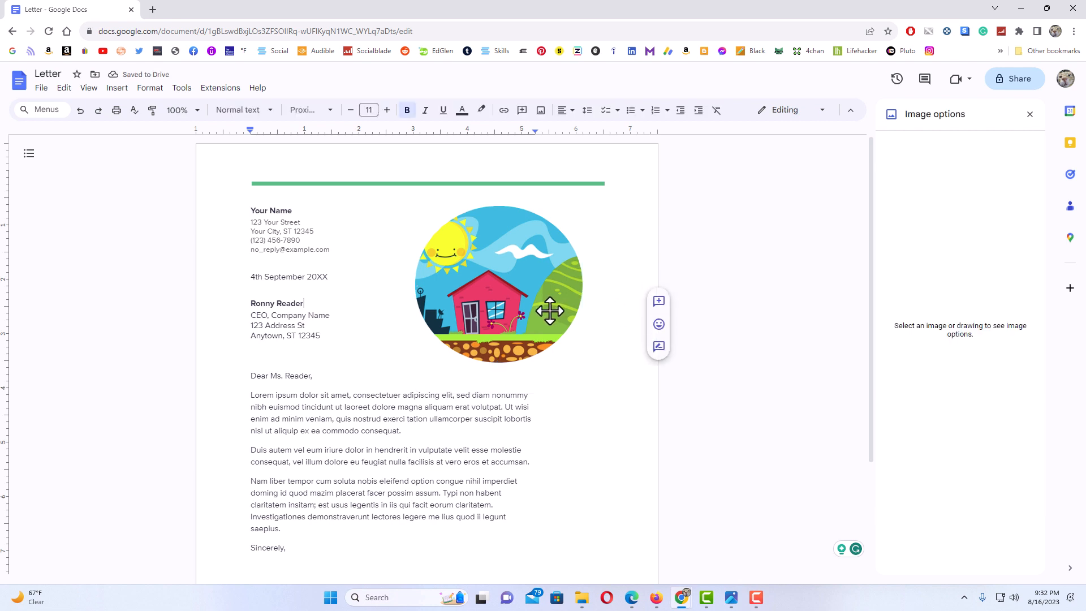